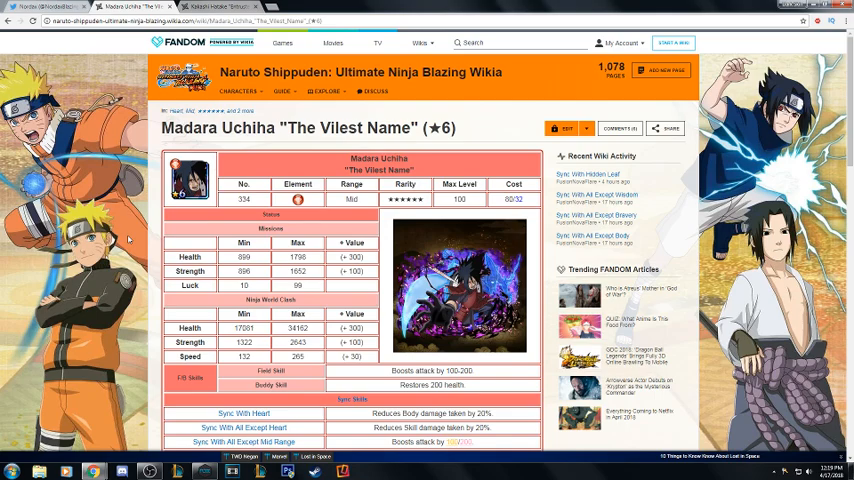
- Scroll the Madara Uchiha page down through Abilities, Ninjutsu, Secret Technique and Character Data
scroll("down", 3)
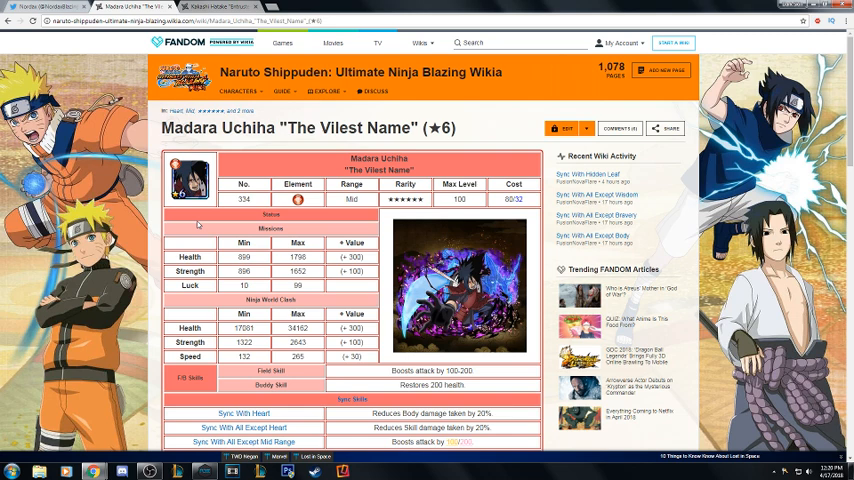
mouse_move(203, 222)
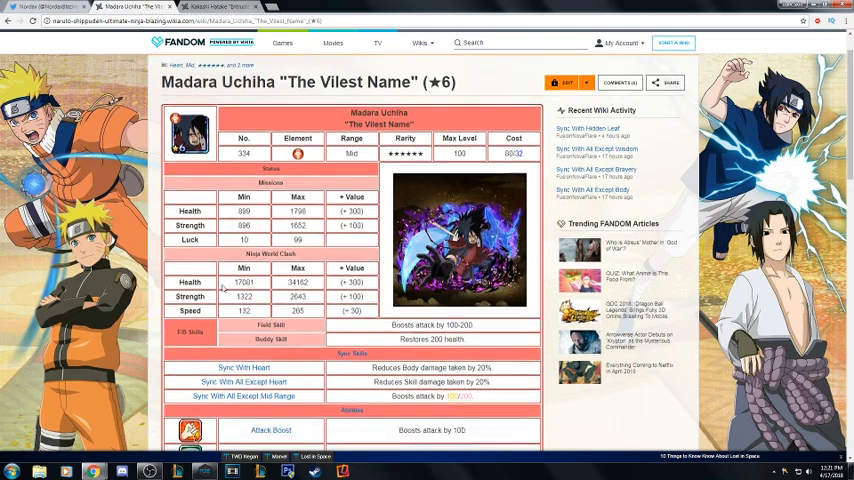
scroll("down", 3)
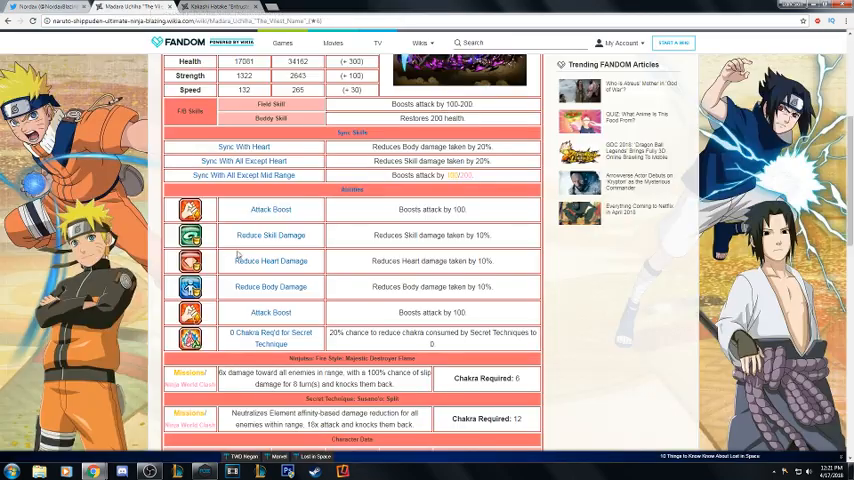
mouse_move(210, 231)
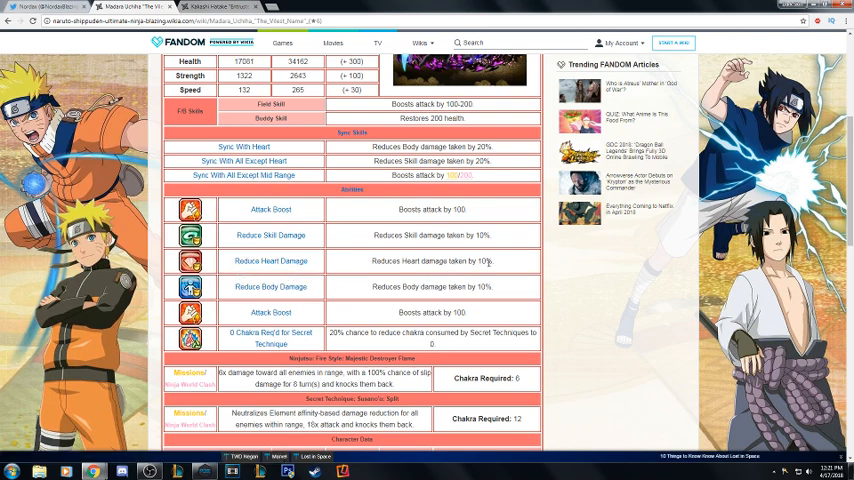
mouse_move(490, 232)
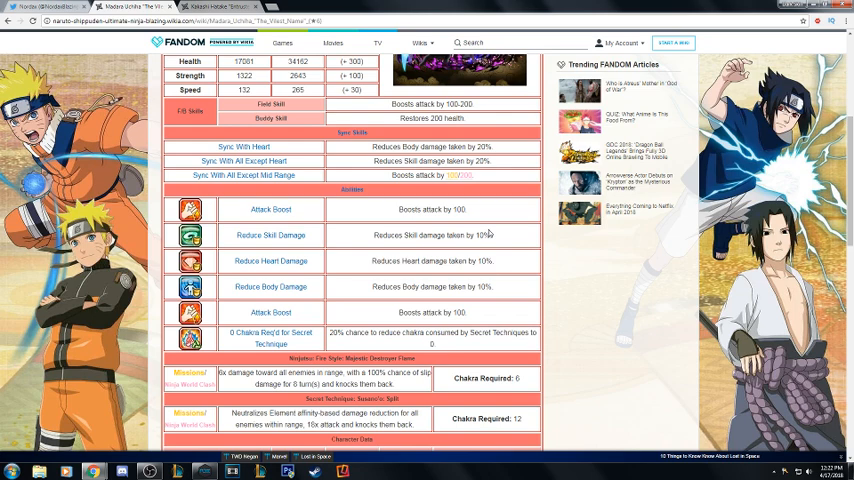
mouse_move(473, 258)
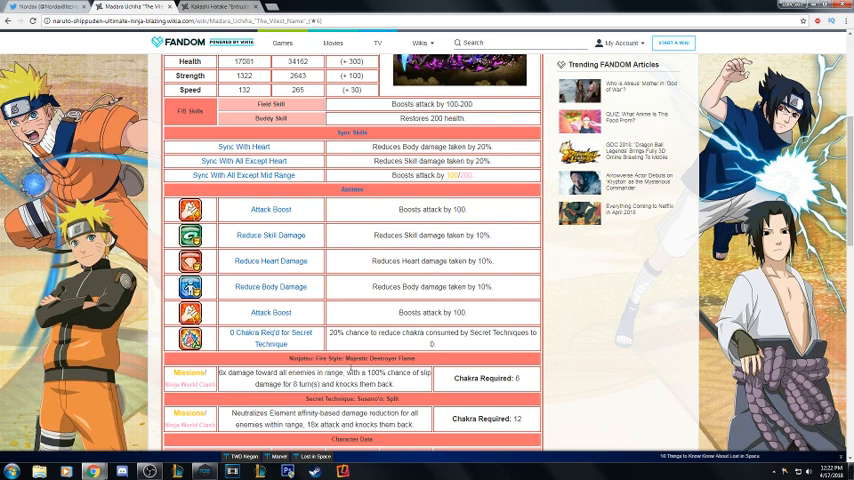
scroll("down", 3)
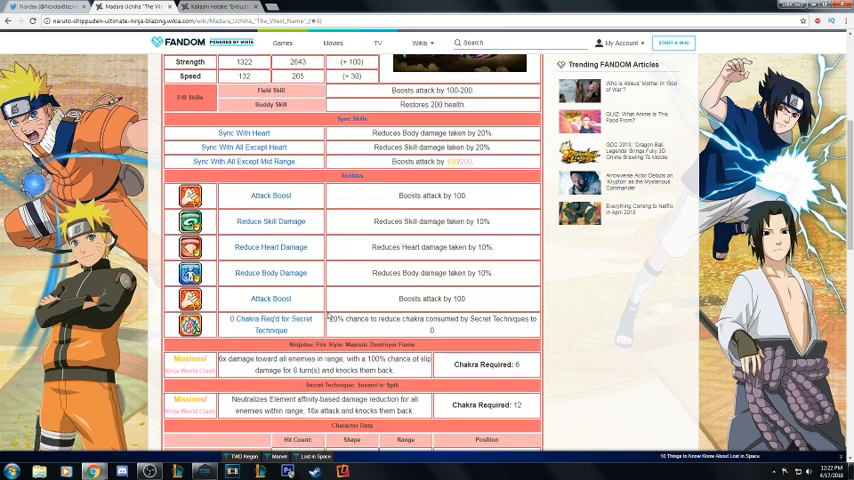
scroll("down", 3)
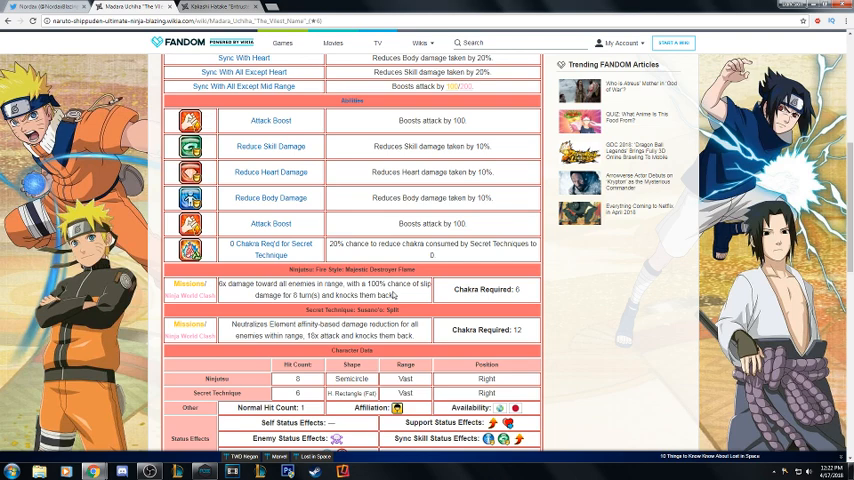
mouse_move(392, 294)
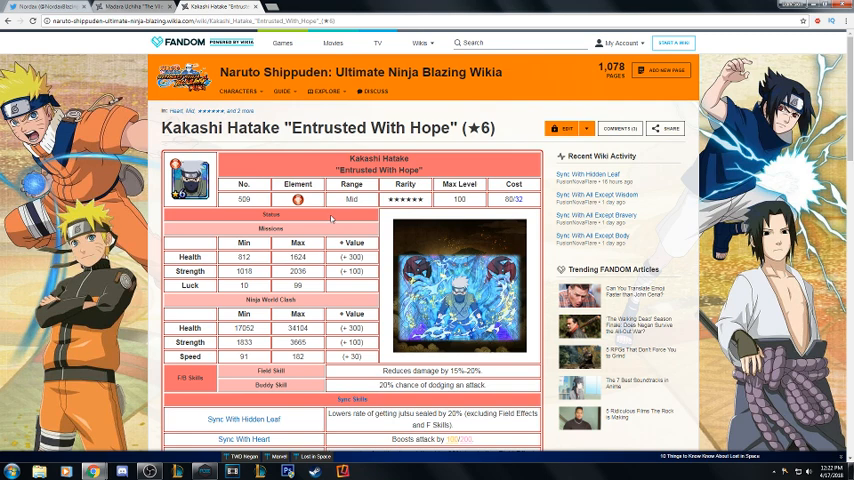
mouse_move(338, 230)
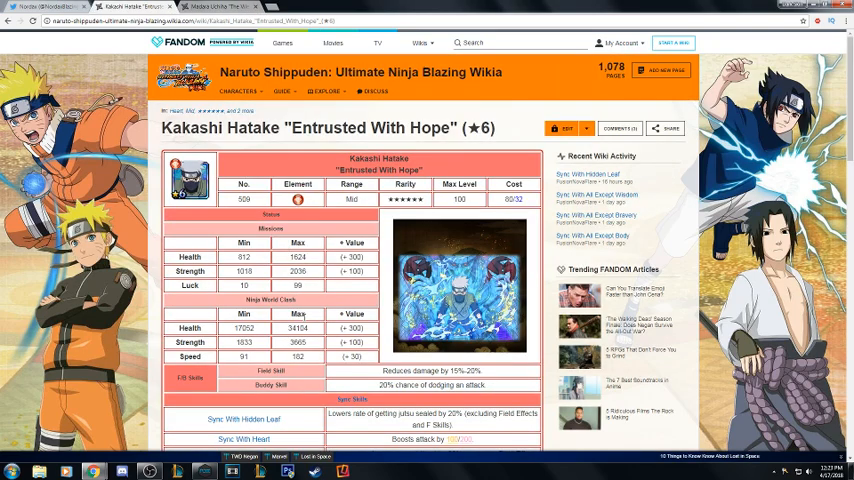
- Scroll the Kakashi Hatake 'Entrusted With Hope' (★6) page slightly down to its status table
scroll("down", 3)
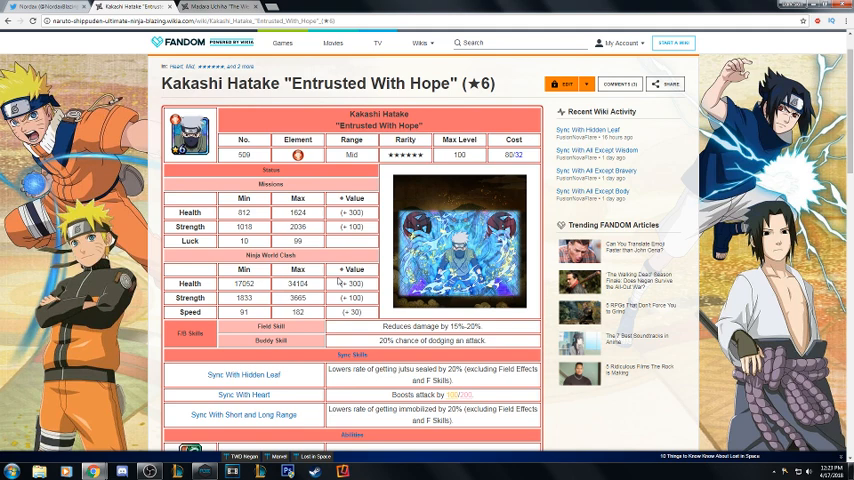
mouse_move(333, 281)
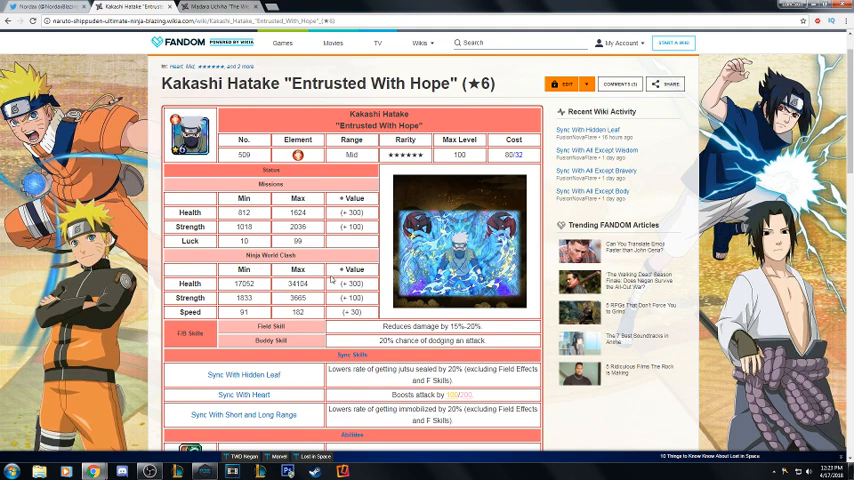
mouse_move(318, 308)
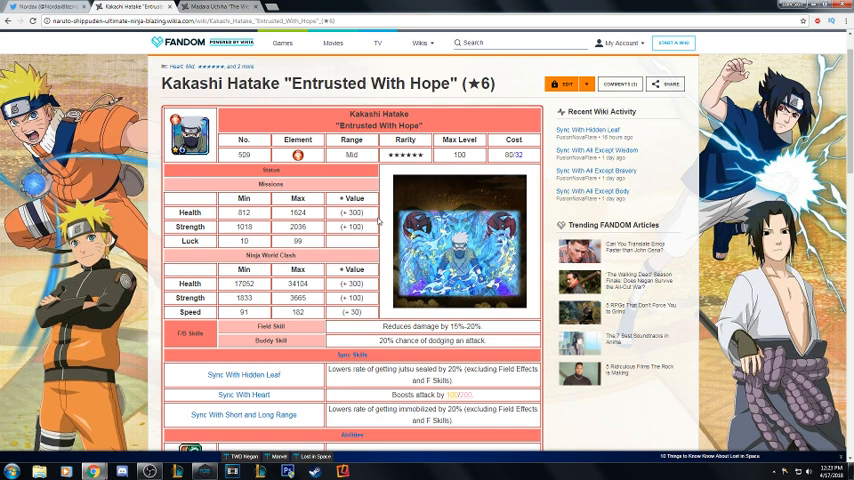
mouse_move(281, 313)
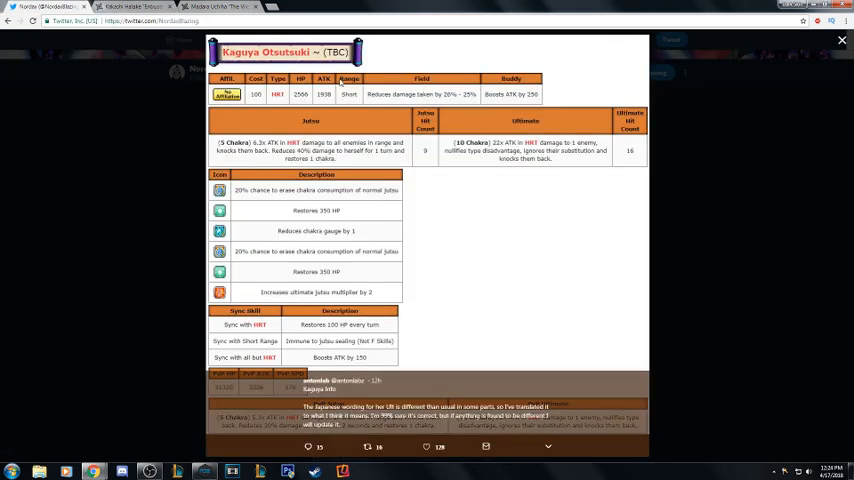
- Return to the Kakashi Hatake wiki tab after viewing Kaguya Otsutsuki's stats image
left_click(130, 7)
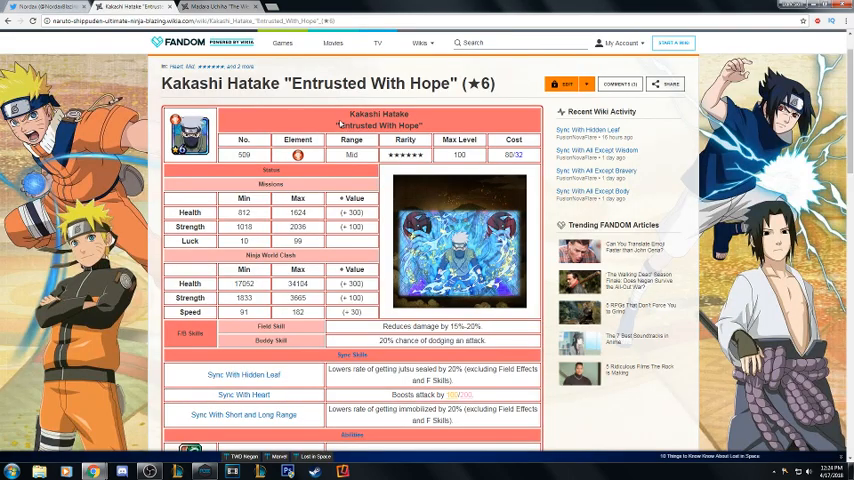
mouse_move(324, 320)
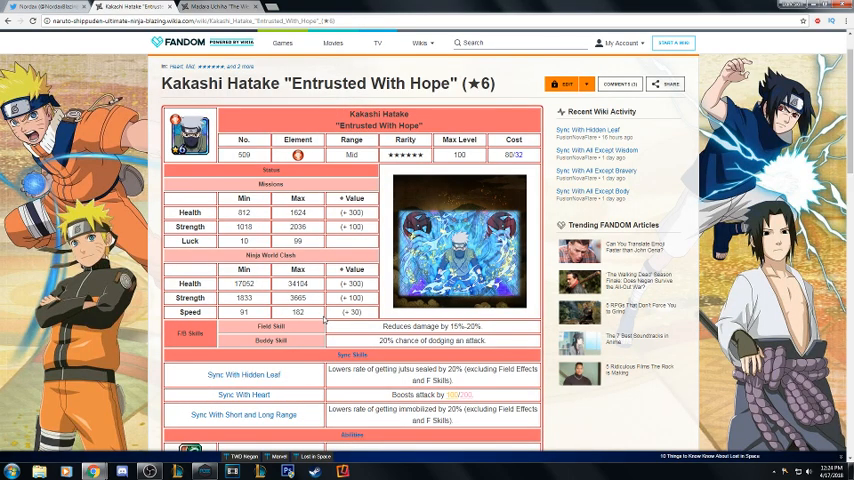
mouse_move(398, 327)
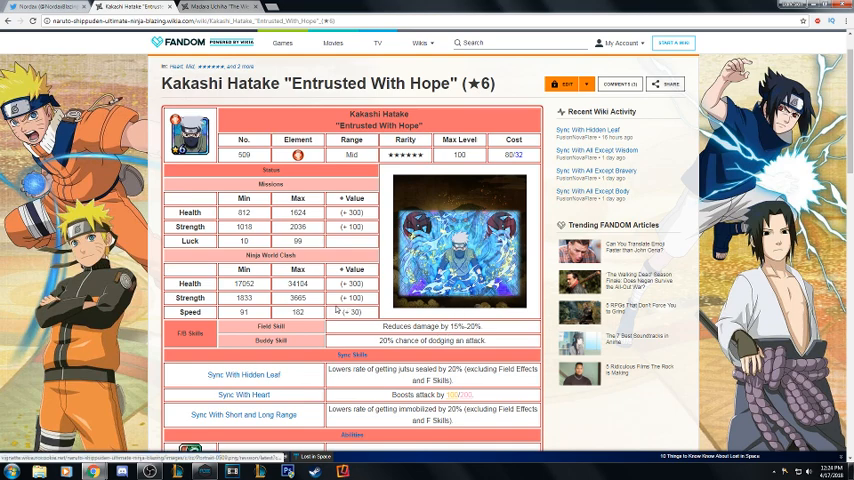
- Scroll Kakashi's page to Abilities and the Lightning Blade ninjutsu, then switch tabs
scroll("down", 3)
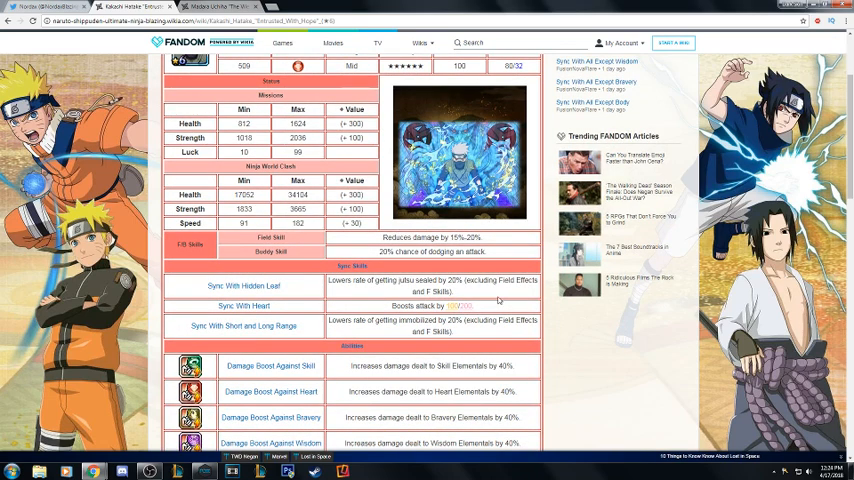
mouse_move(470, 354)
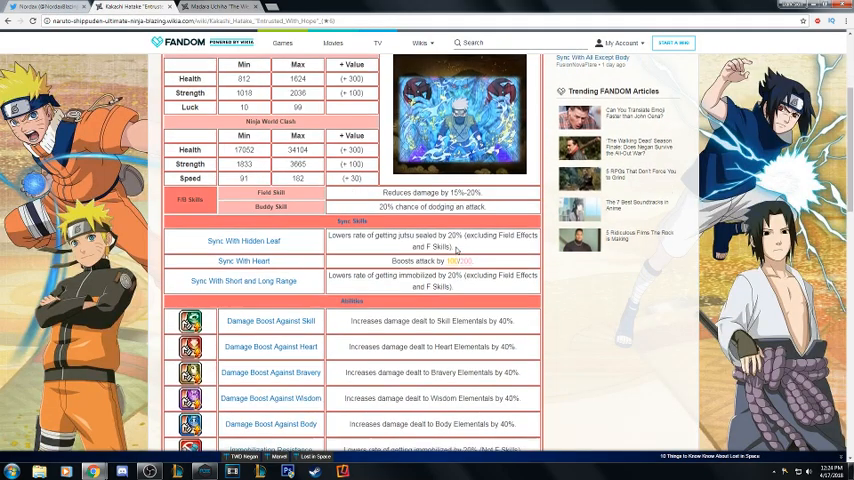
scroll("down", 3)
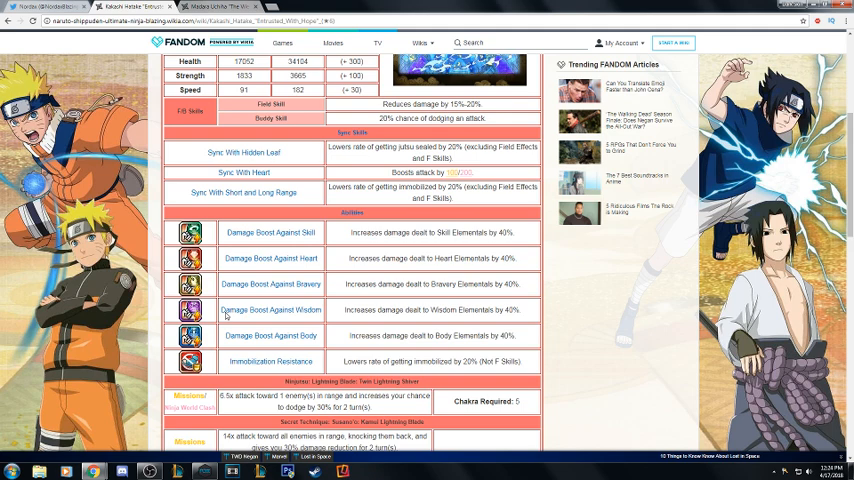
mouse_move(64, 52)
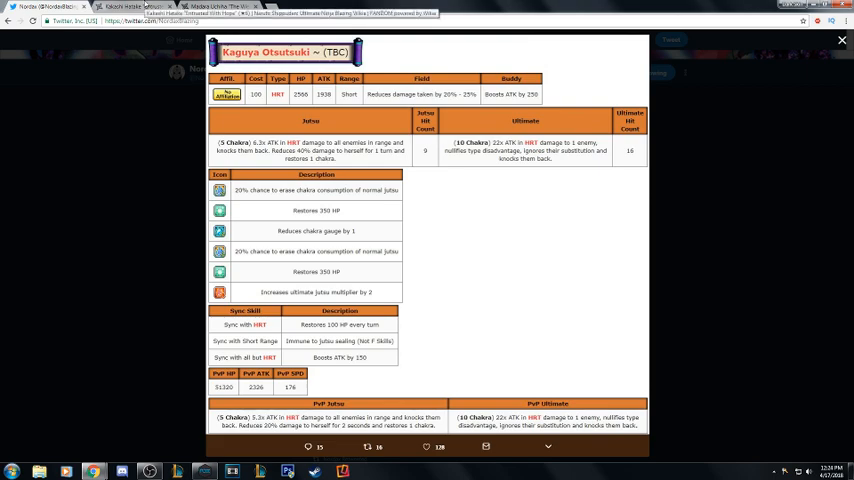
left_click(130, 6)
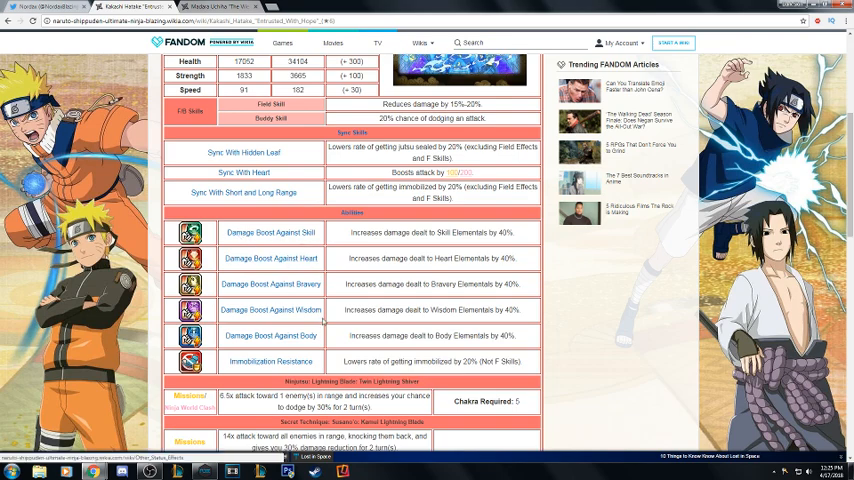
- Scroll Kakashi's page down to the Secret Technique and Character Data tables
scroll("down", 3)
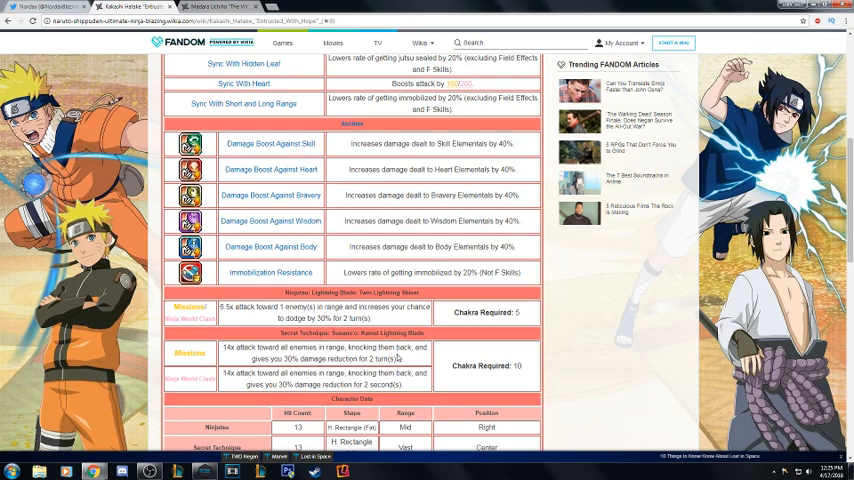
scroll("down", 3)
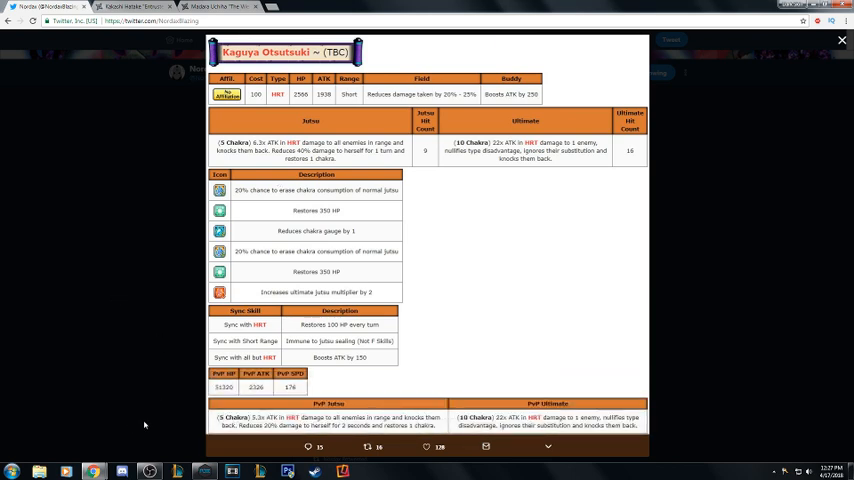
mouse_move(138, 437)
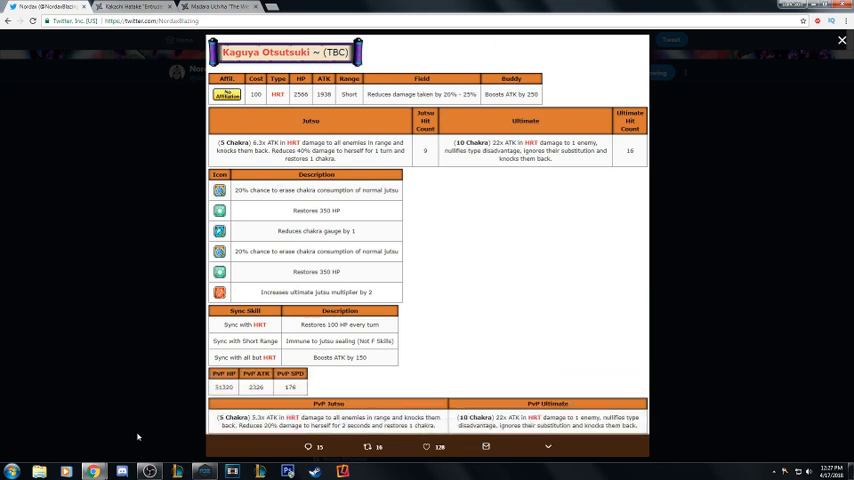
mouse_move(238, 245)
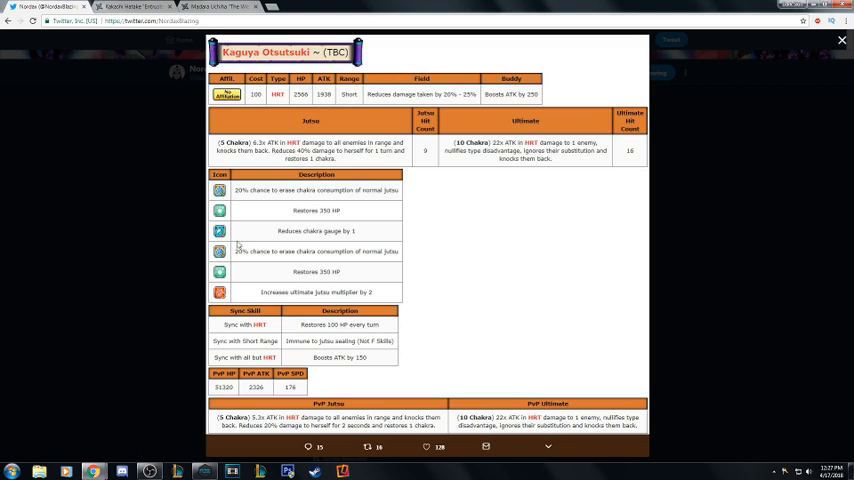